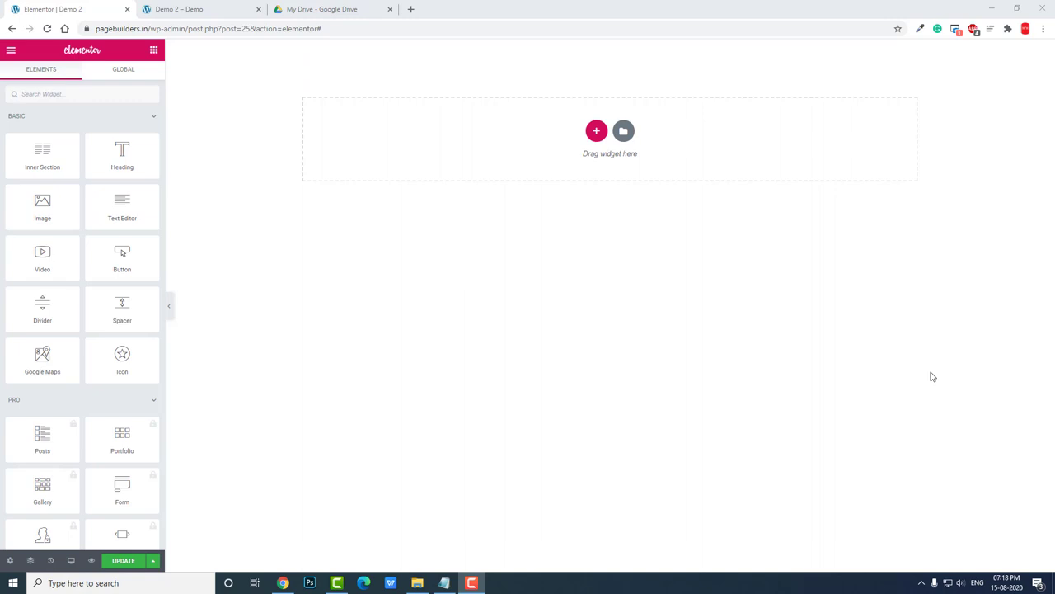
mouse_move(162, 215)
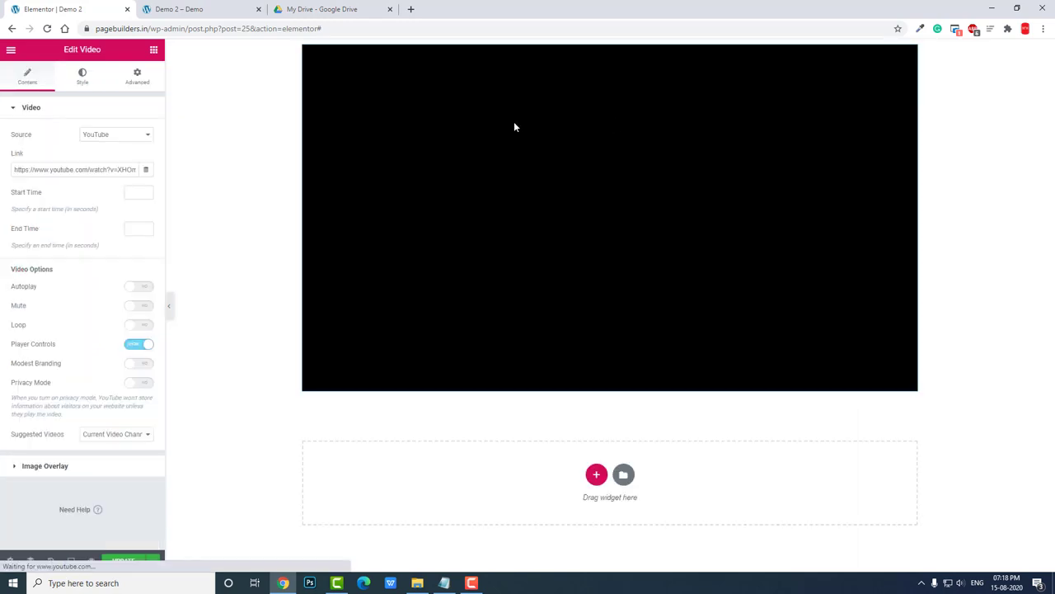
Place a Video widget in the empty section, showing the default YouTube clip
left_click(115, 134)
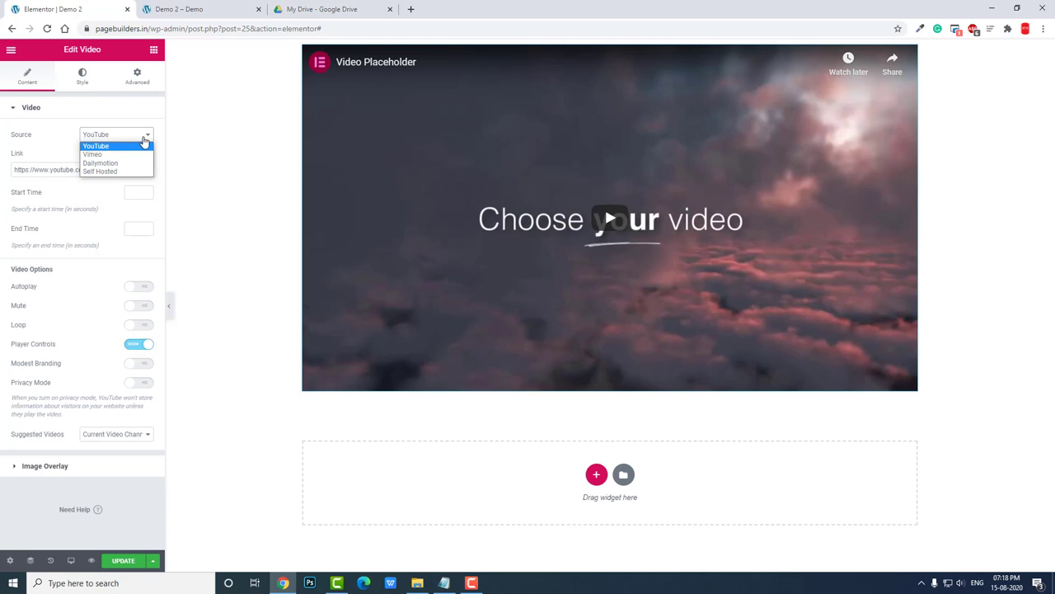
Set the Video widget's Source to Self Hosted
left_click(100, 171)
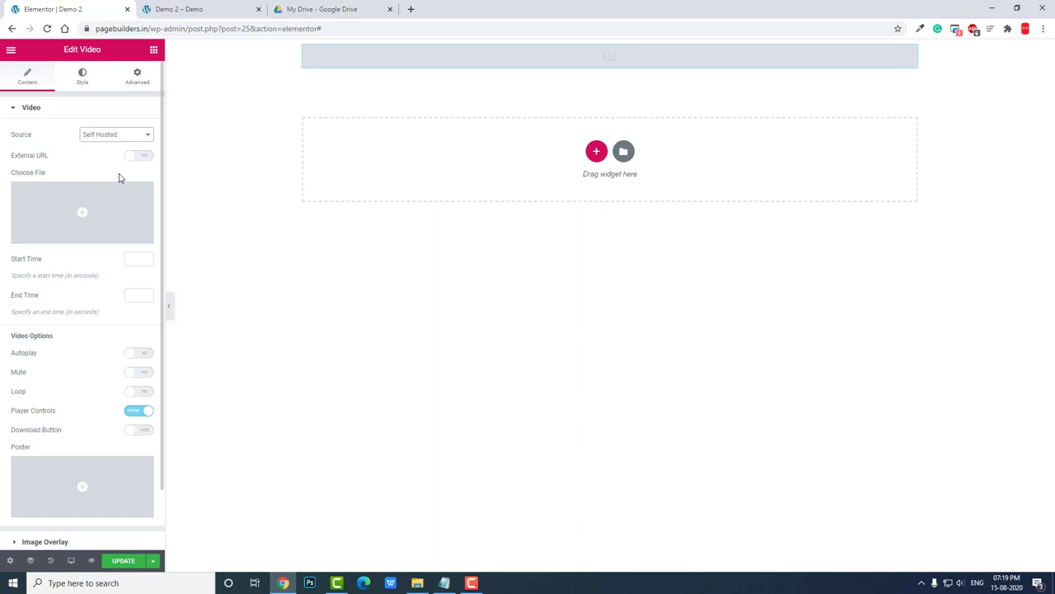
mouse_move(50, 165)
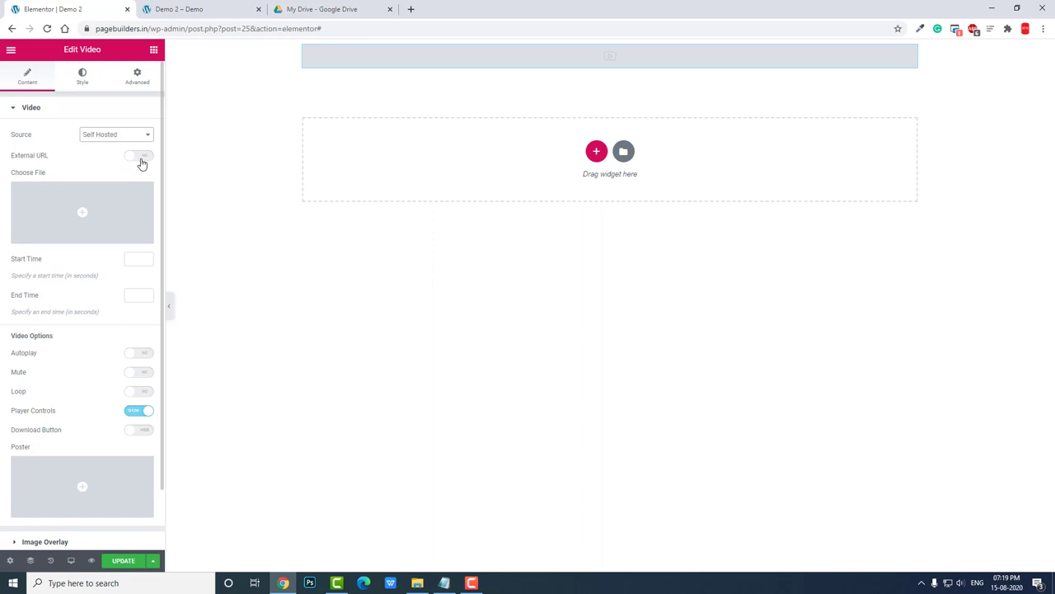
Turn on External URL for the self-hosted video, then switch to Google Drive
left_click(139, 155)
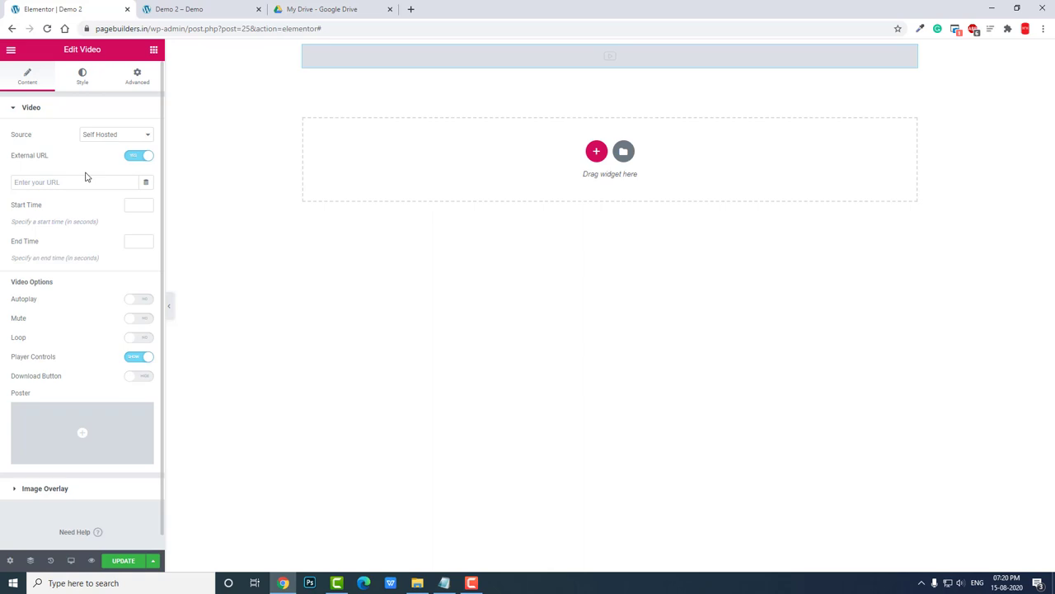
mouse_move(102, 150)
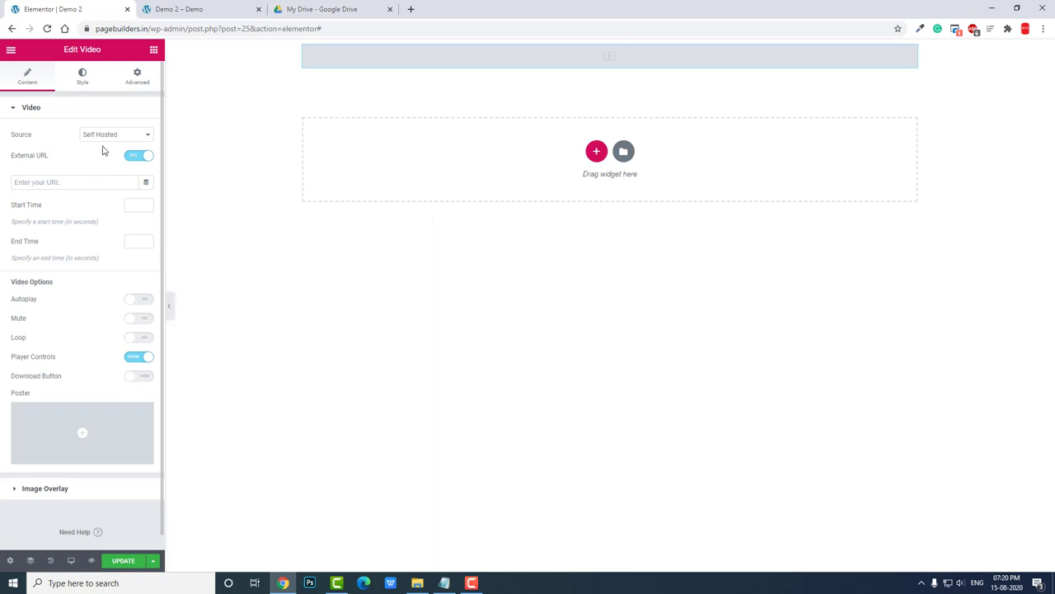
left_click(333, 9)
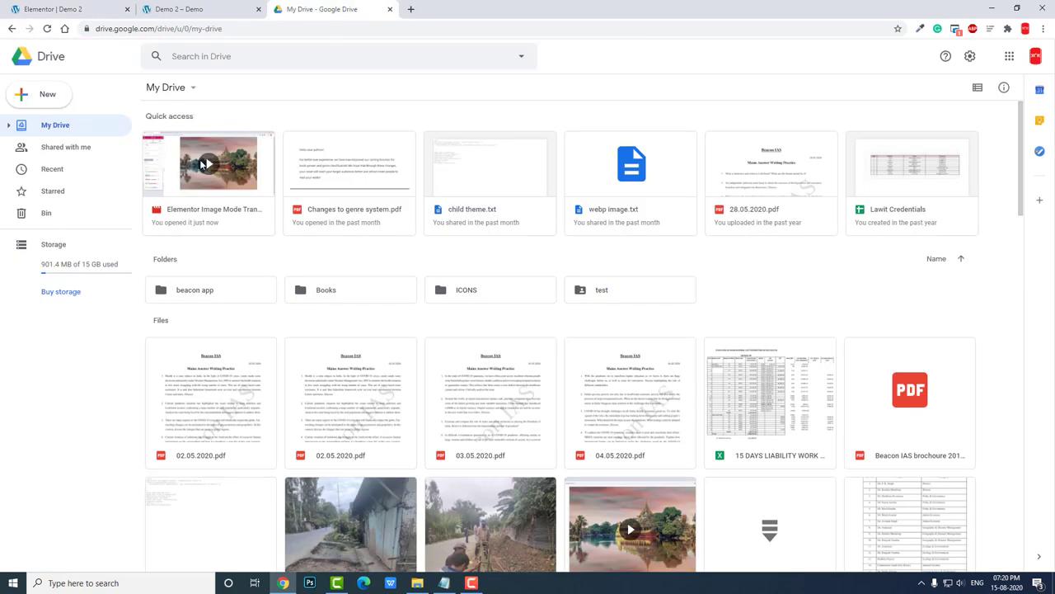
mouse_move(208, 174)
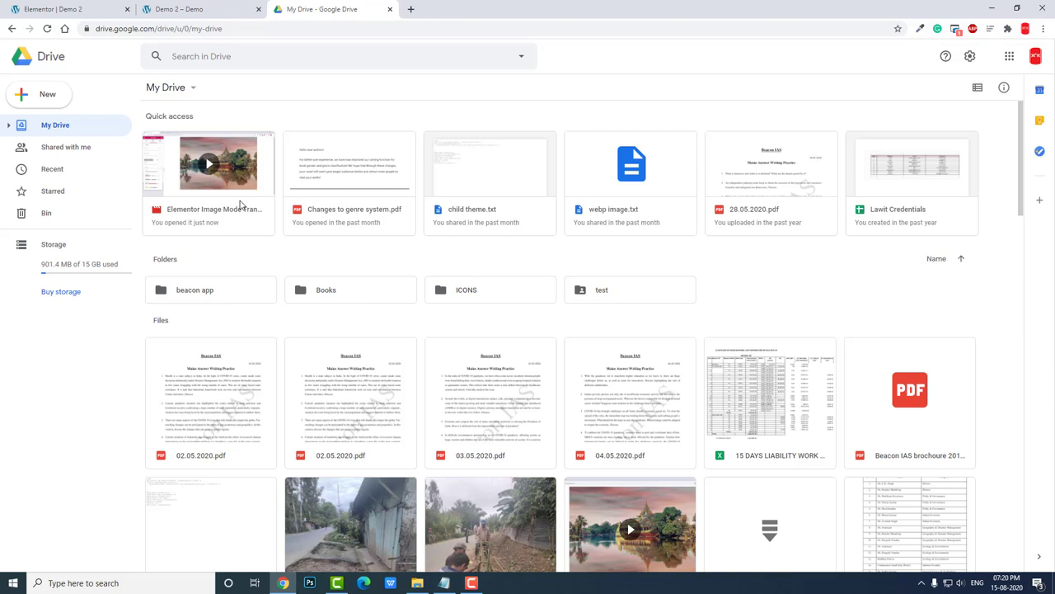
mouse_move(239, 215)
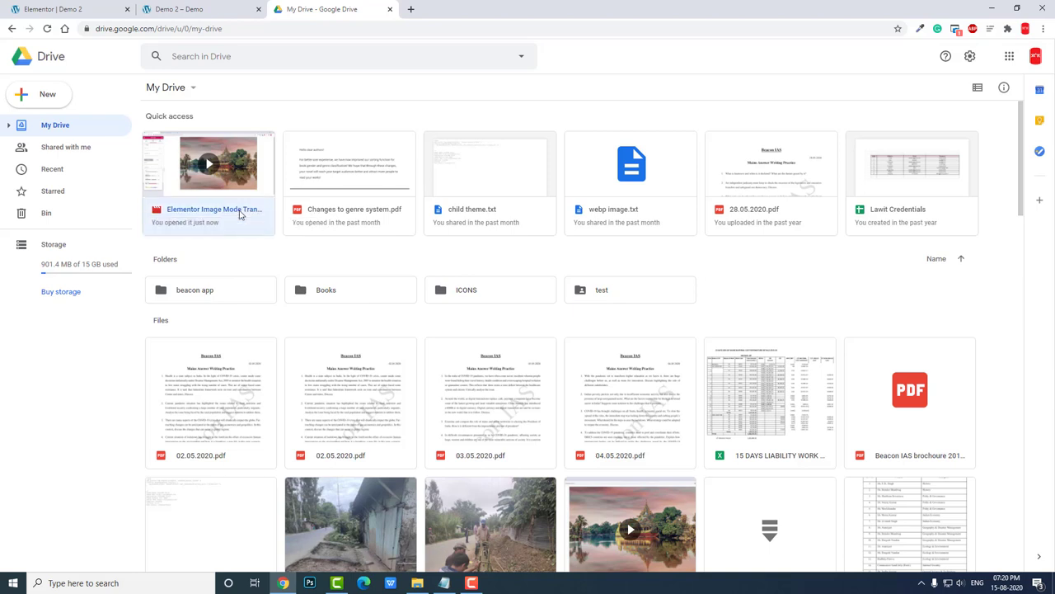
Share the tutorial video with anyone who has the link and copy the link
right_click(239, 215)
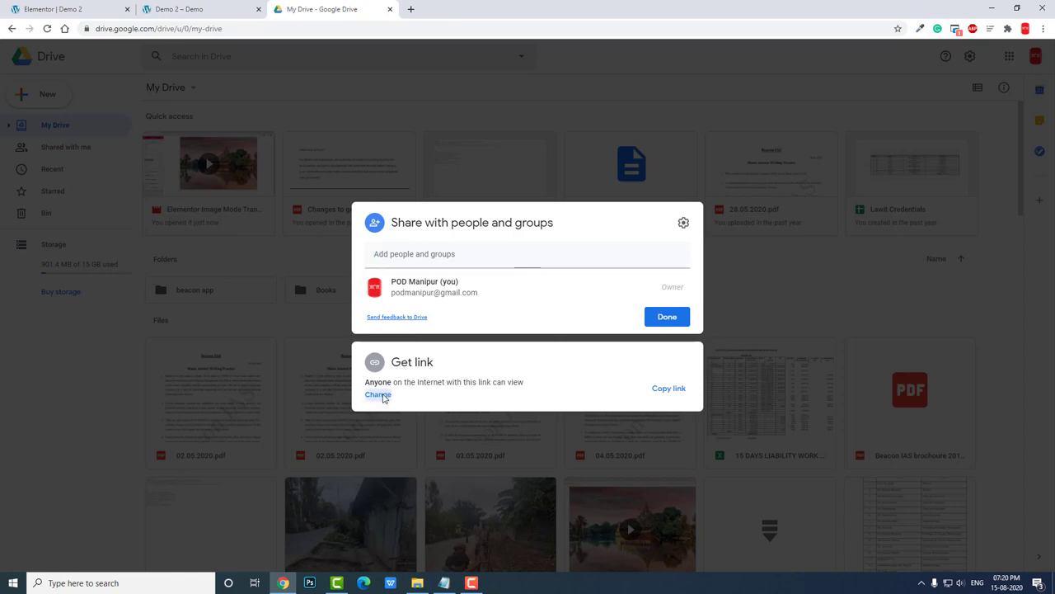
left_click(378, 395)
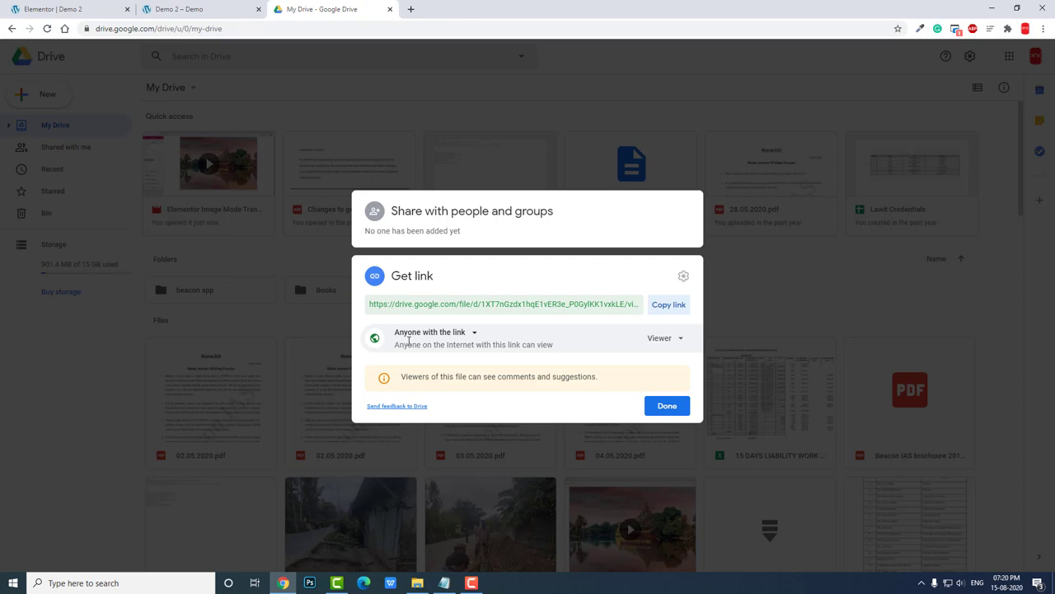
mouse_move(449, 335)
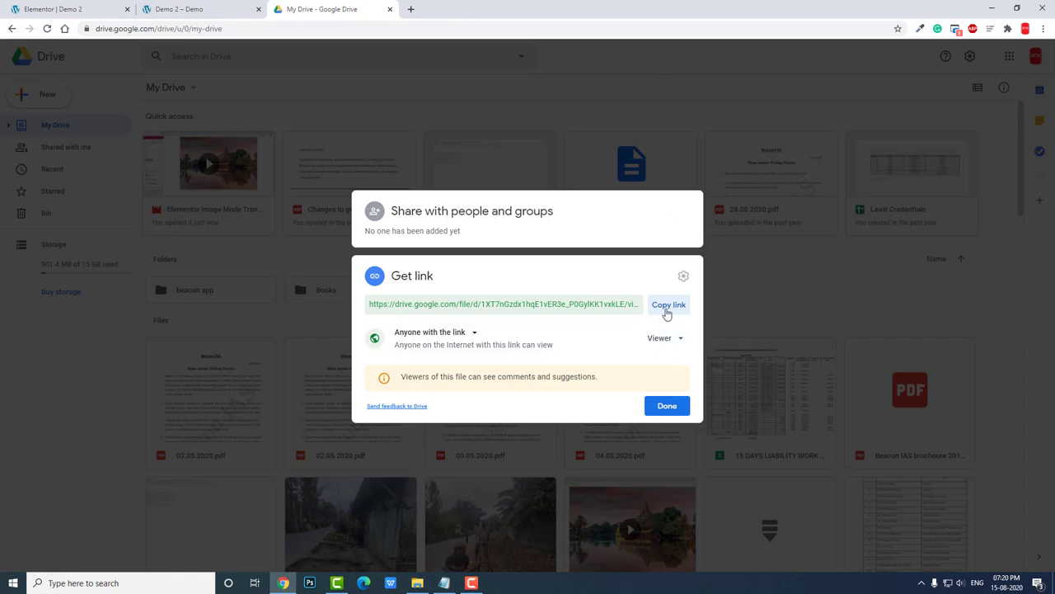
left_click(668, 304)
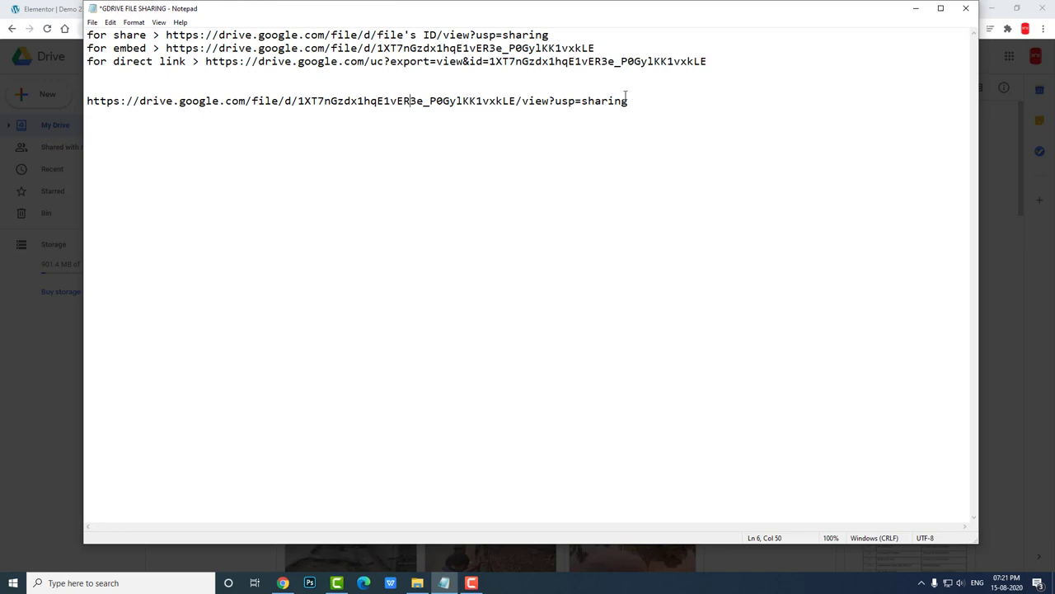
Extract the file ID and copy the assembled direct-view Drive link from Notepad
left_click(299, 101)
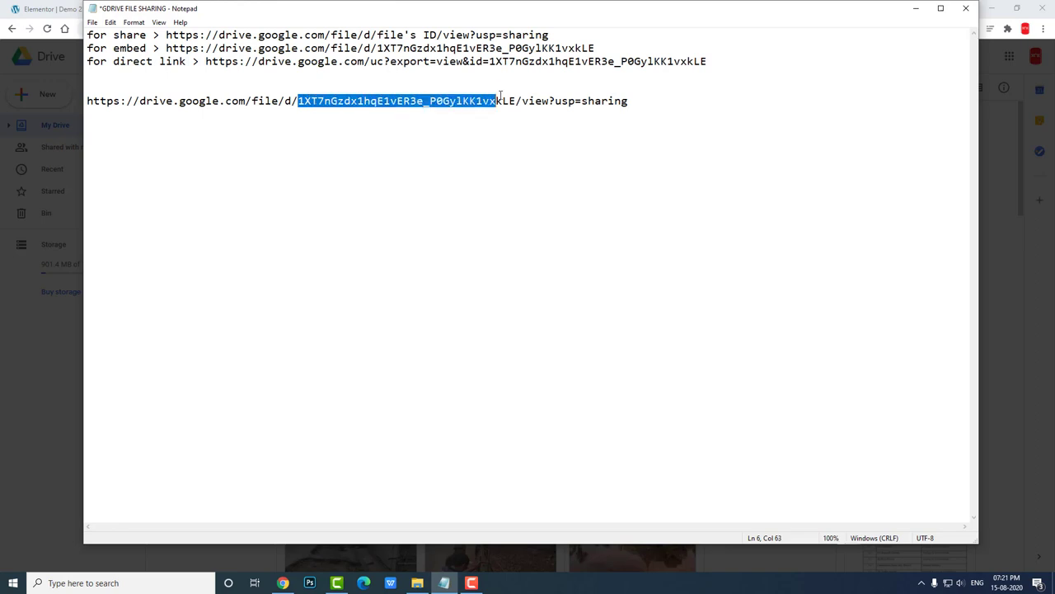
left_click_drag(497, 100, 517, 100)
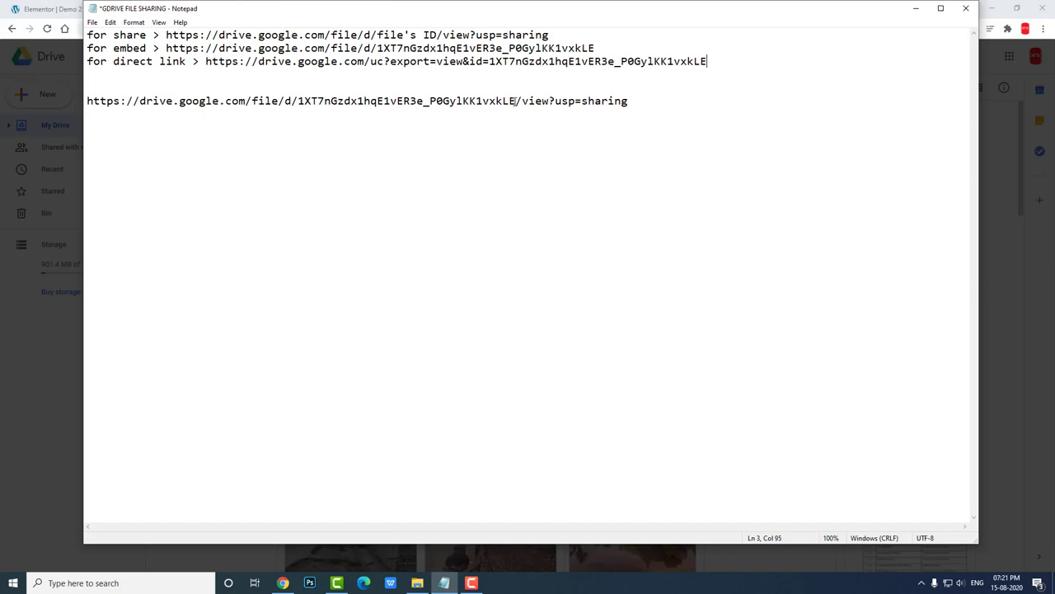
mouse_move(498, 100)
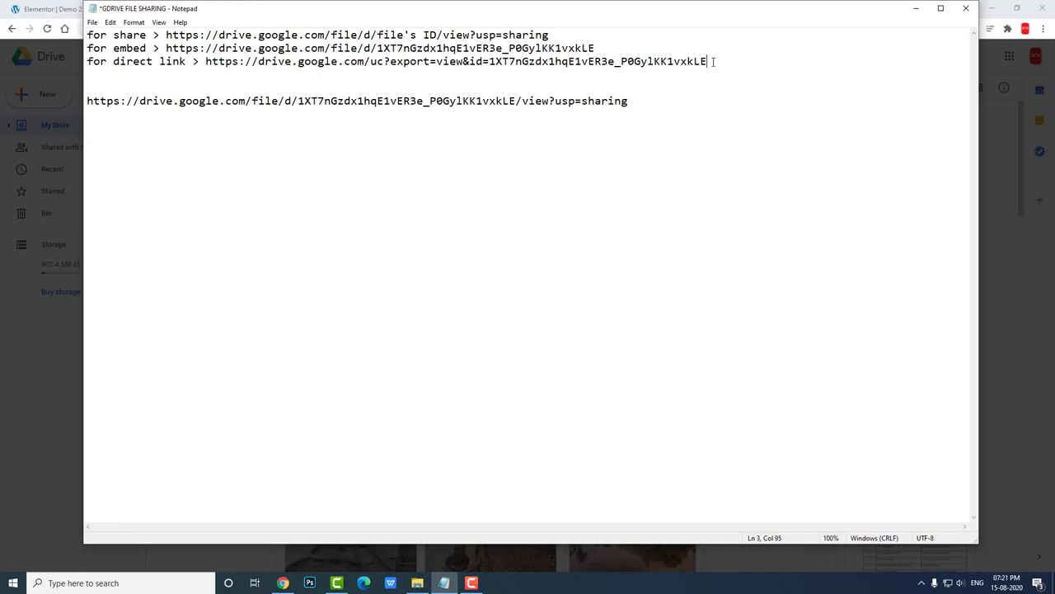
left_click_drag(705, 61, 213, 61)
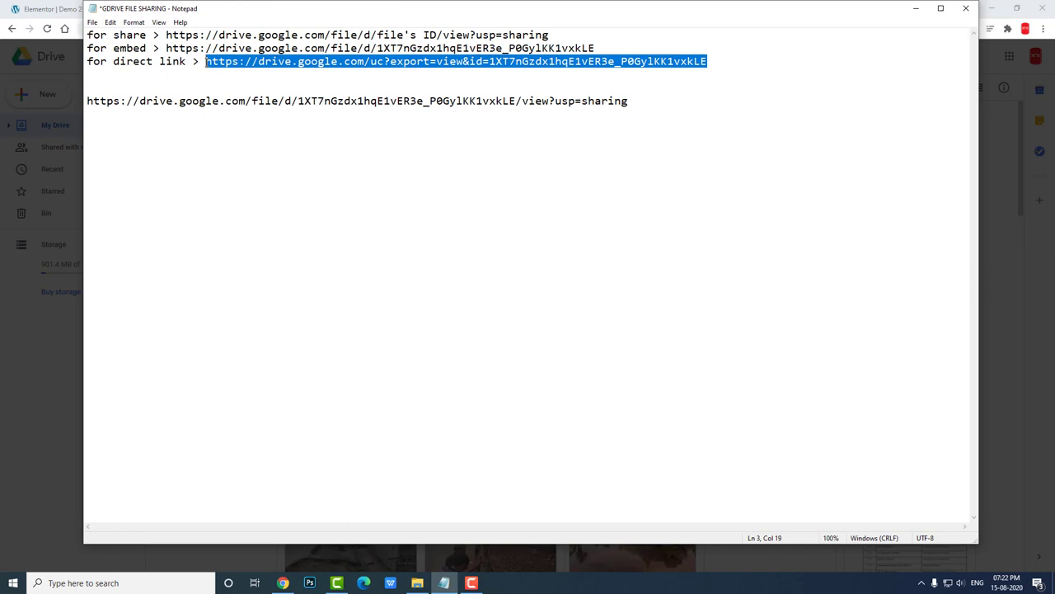
mouse_move(4, 154)
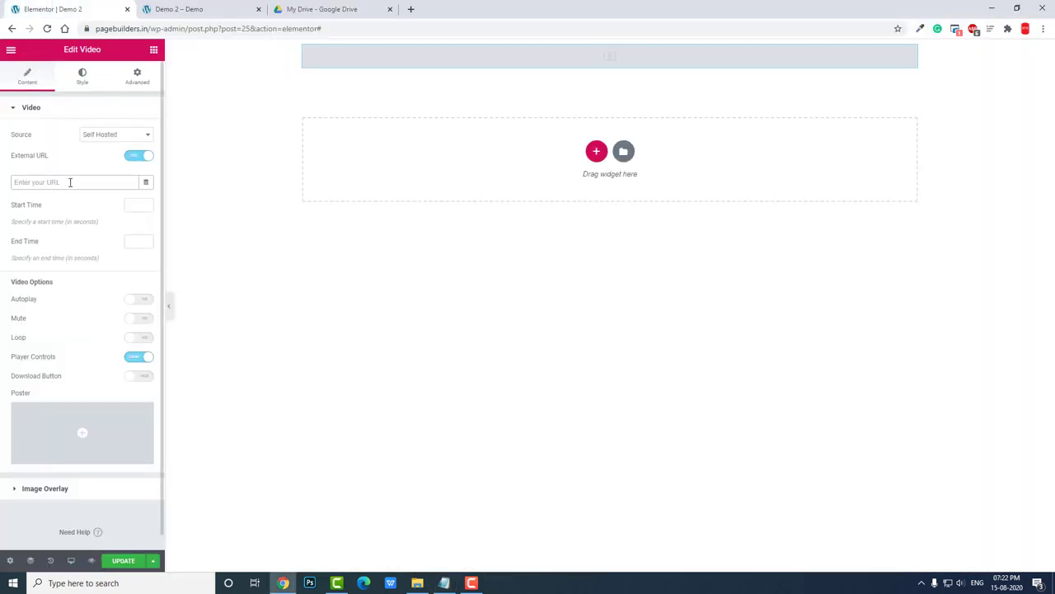
Paste the Drive direct link with ID XT7nGzdx1hqE1vER3e_P0GylKK1vxkLE as the external URL
type("XT7nGzdx1hqE1vER3e_P0GylKK1vxkLE")
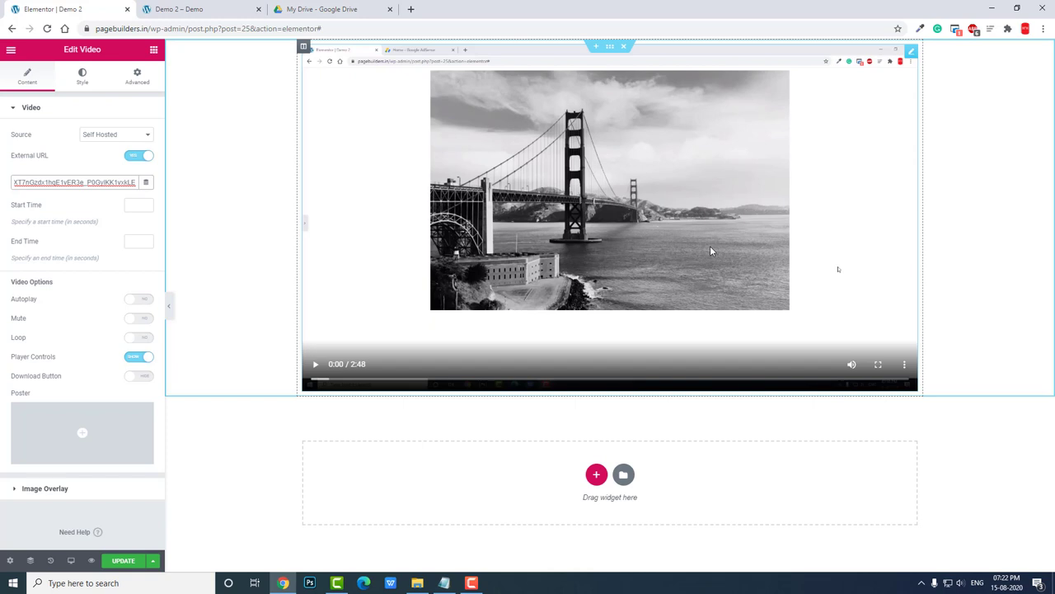
mouse_move(743, 185)
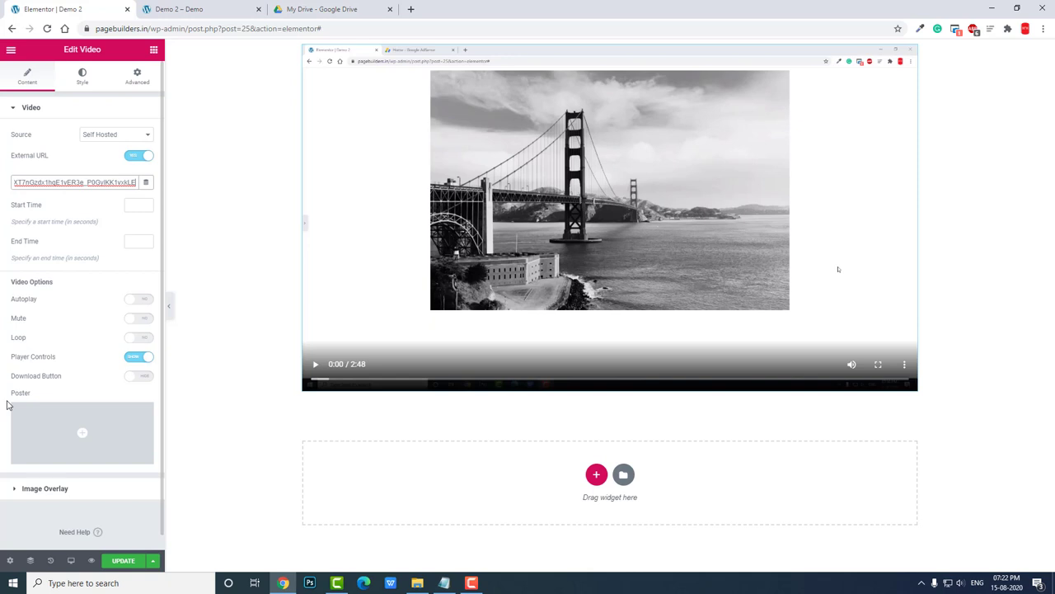
mouse_move(54, 505)
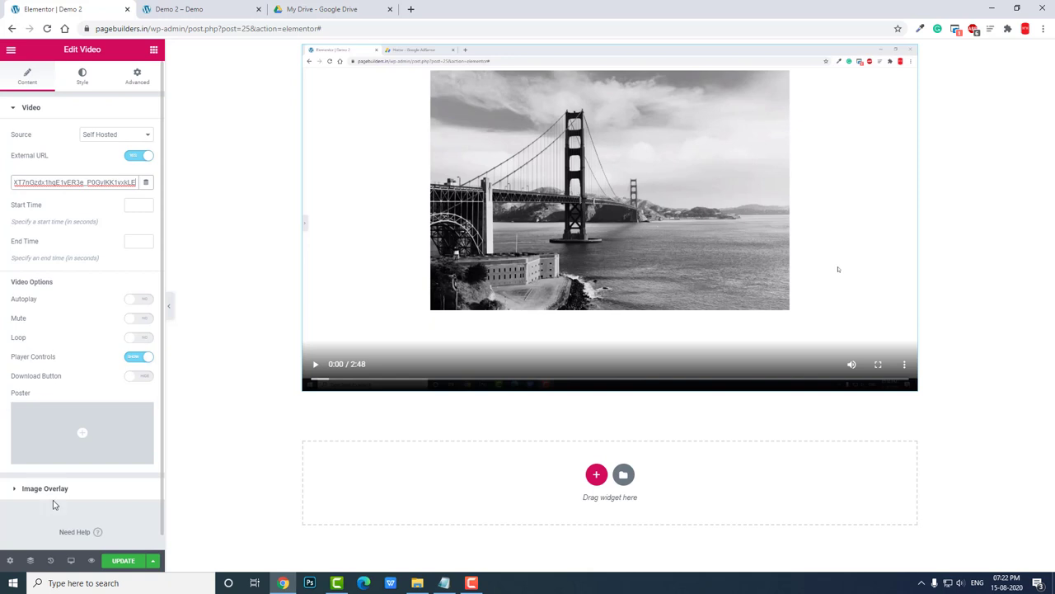
Show the video's Style settings, with the 16:9 aspect ratio
left_click(81, 78)
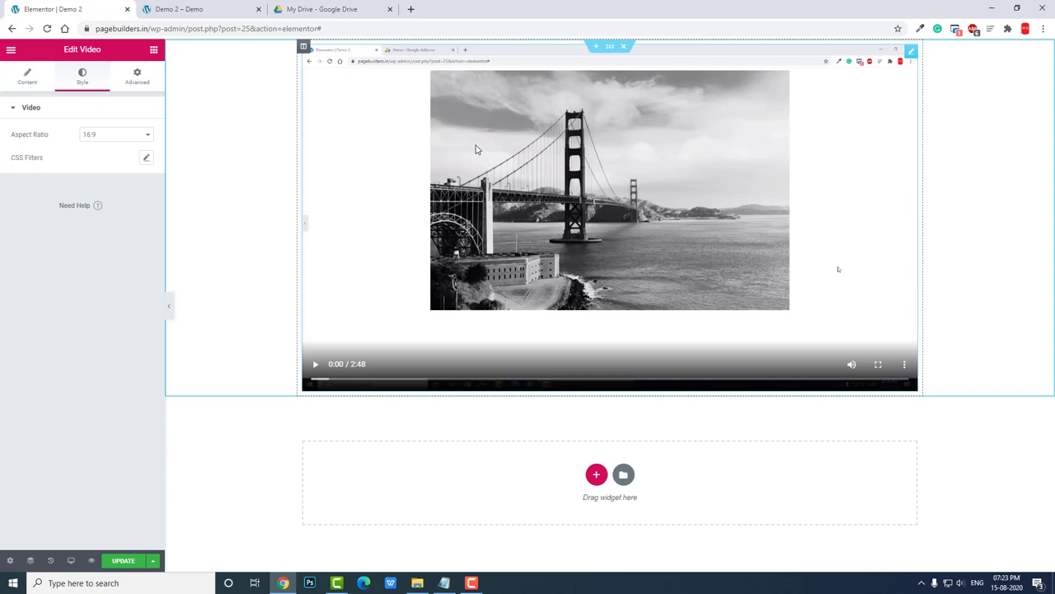
mouse_move(90, 560)
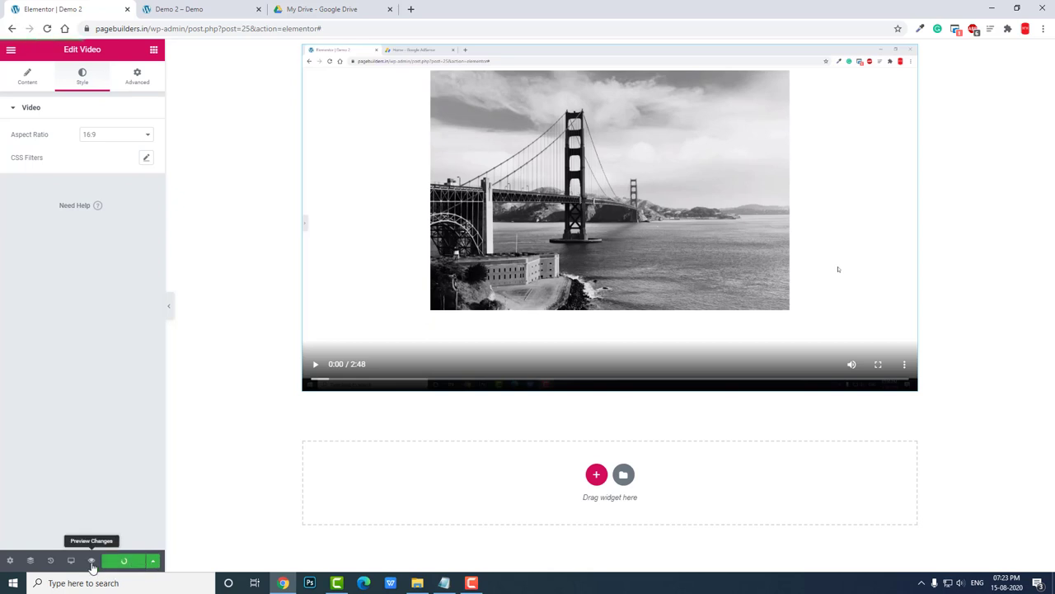
Preview the page and play the Drive-hosted bridge video
left_click(90, 561)
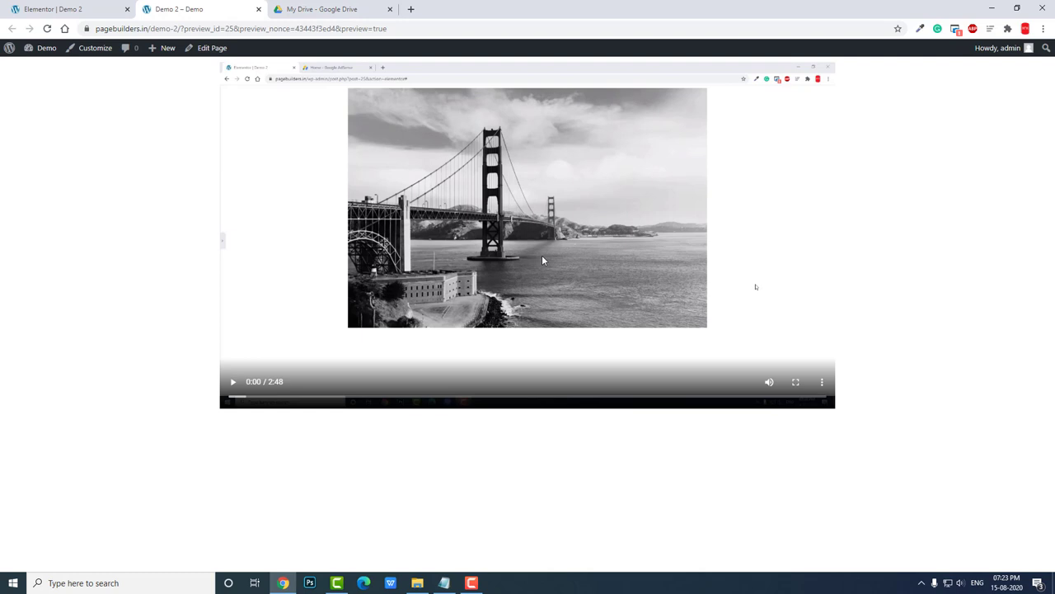
mouse_move(498, 248)
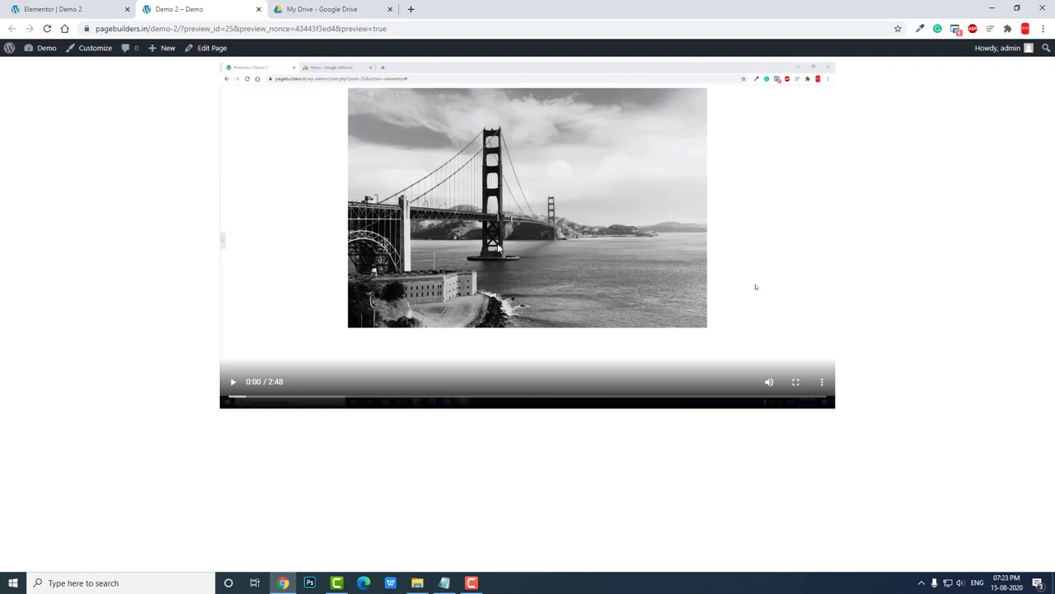
left_click(233, 381)
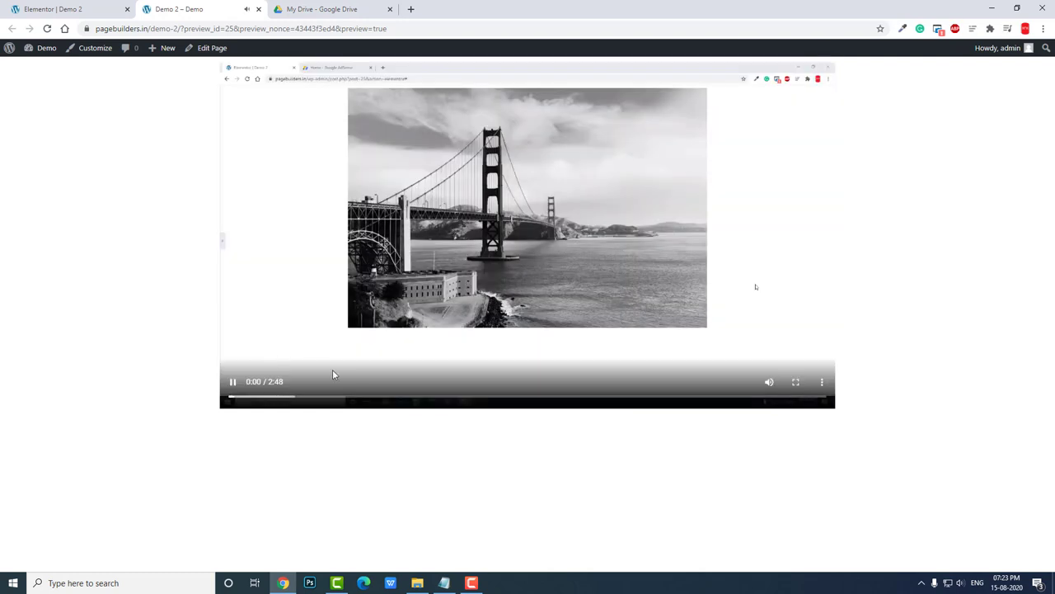
mouse_move(374, 381)
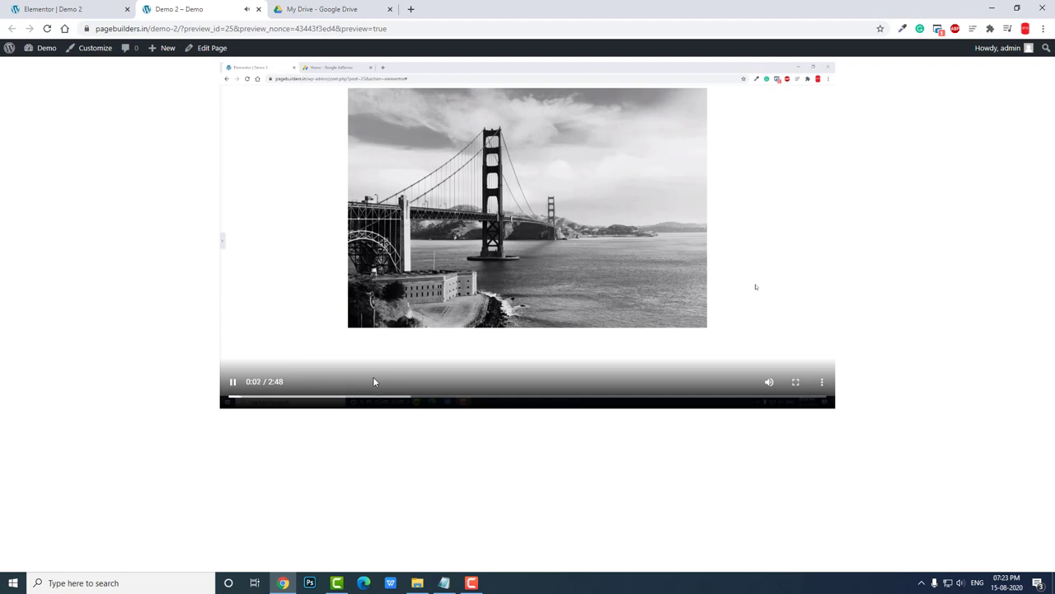